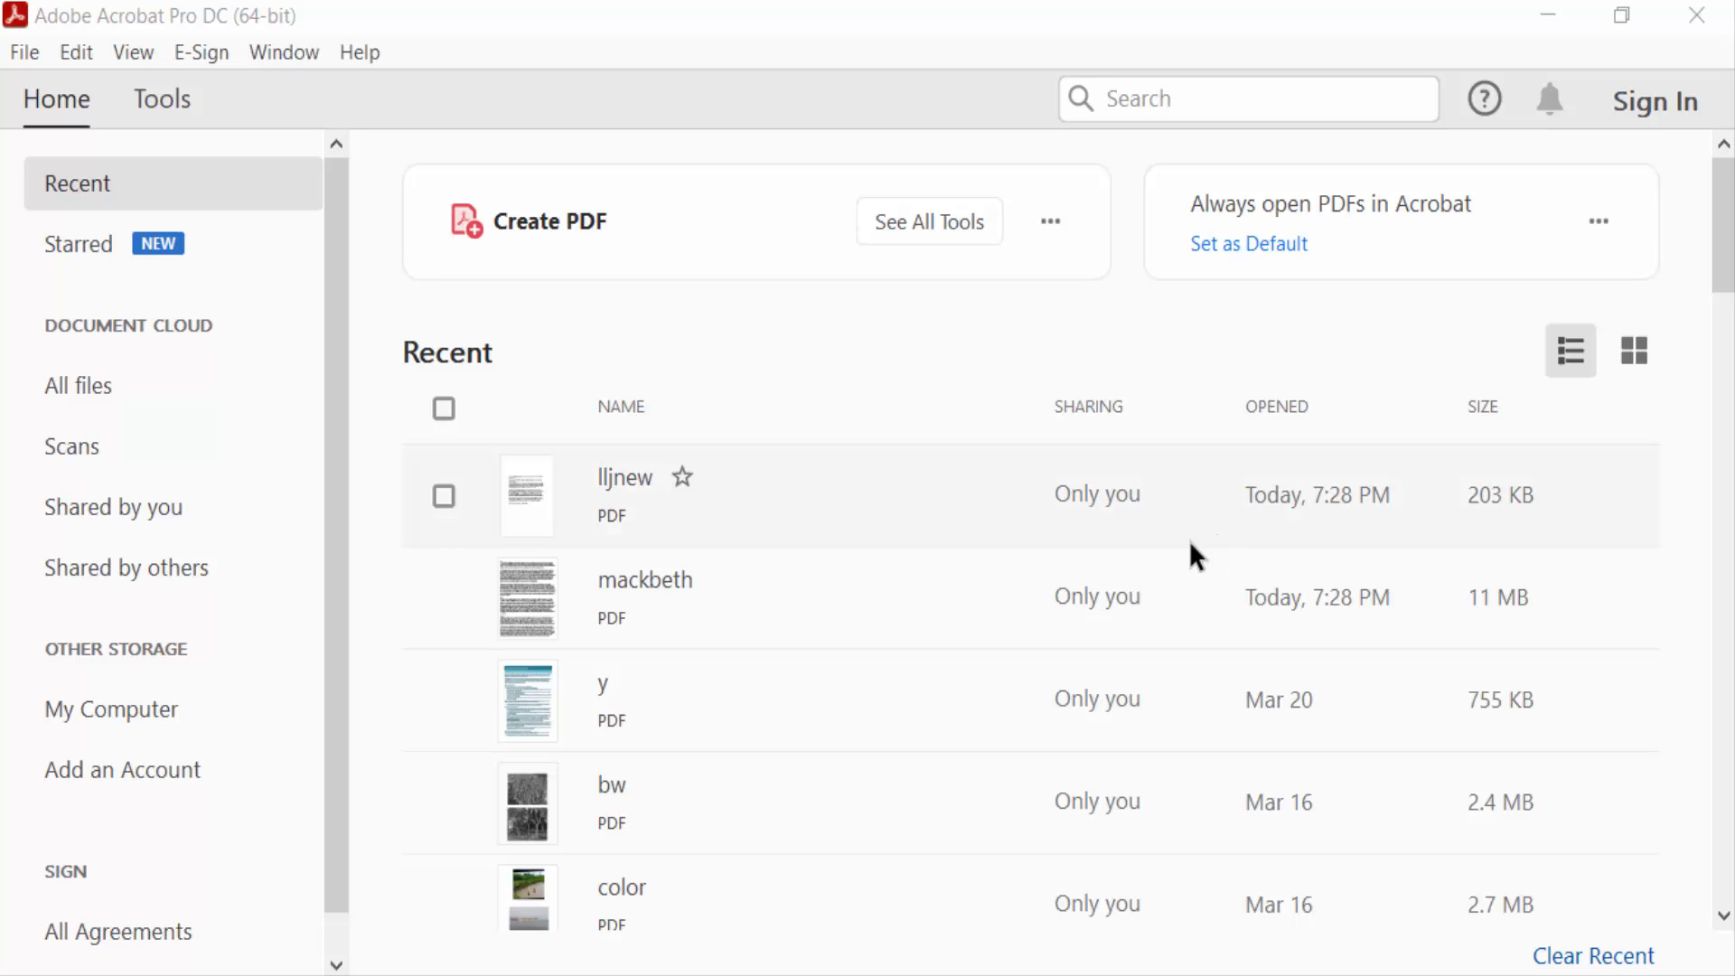
Open the lljnew PDF from the Recent files list and view its first page.
{"action": "double_click", "coordinate": [626, 477]}
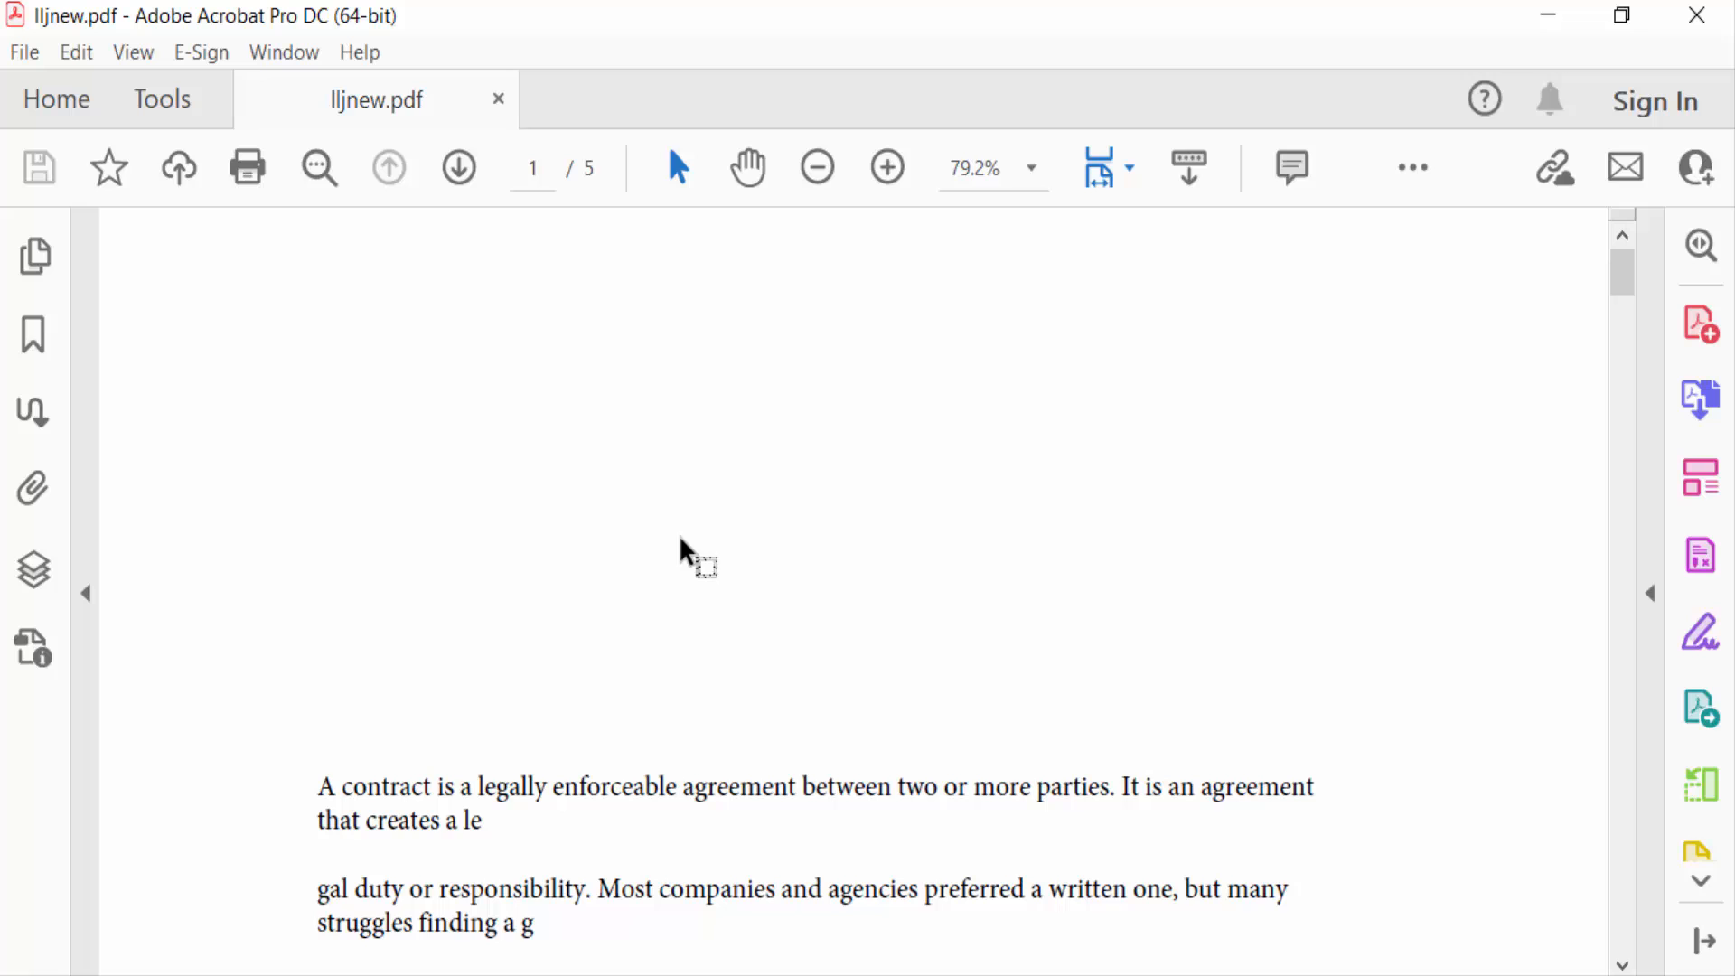
{"action": "scroll", "scroll_direction": "down", "scroll_amount": 3}
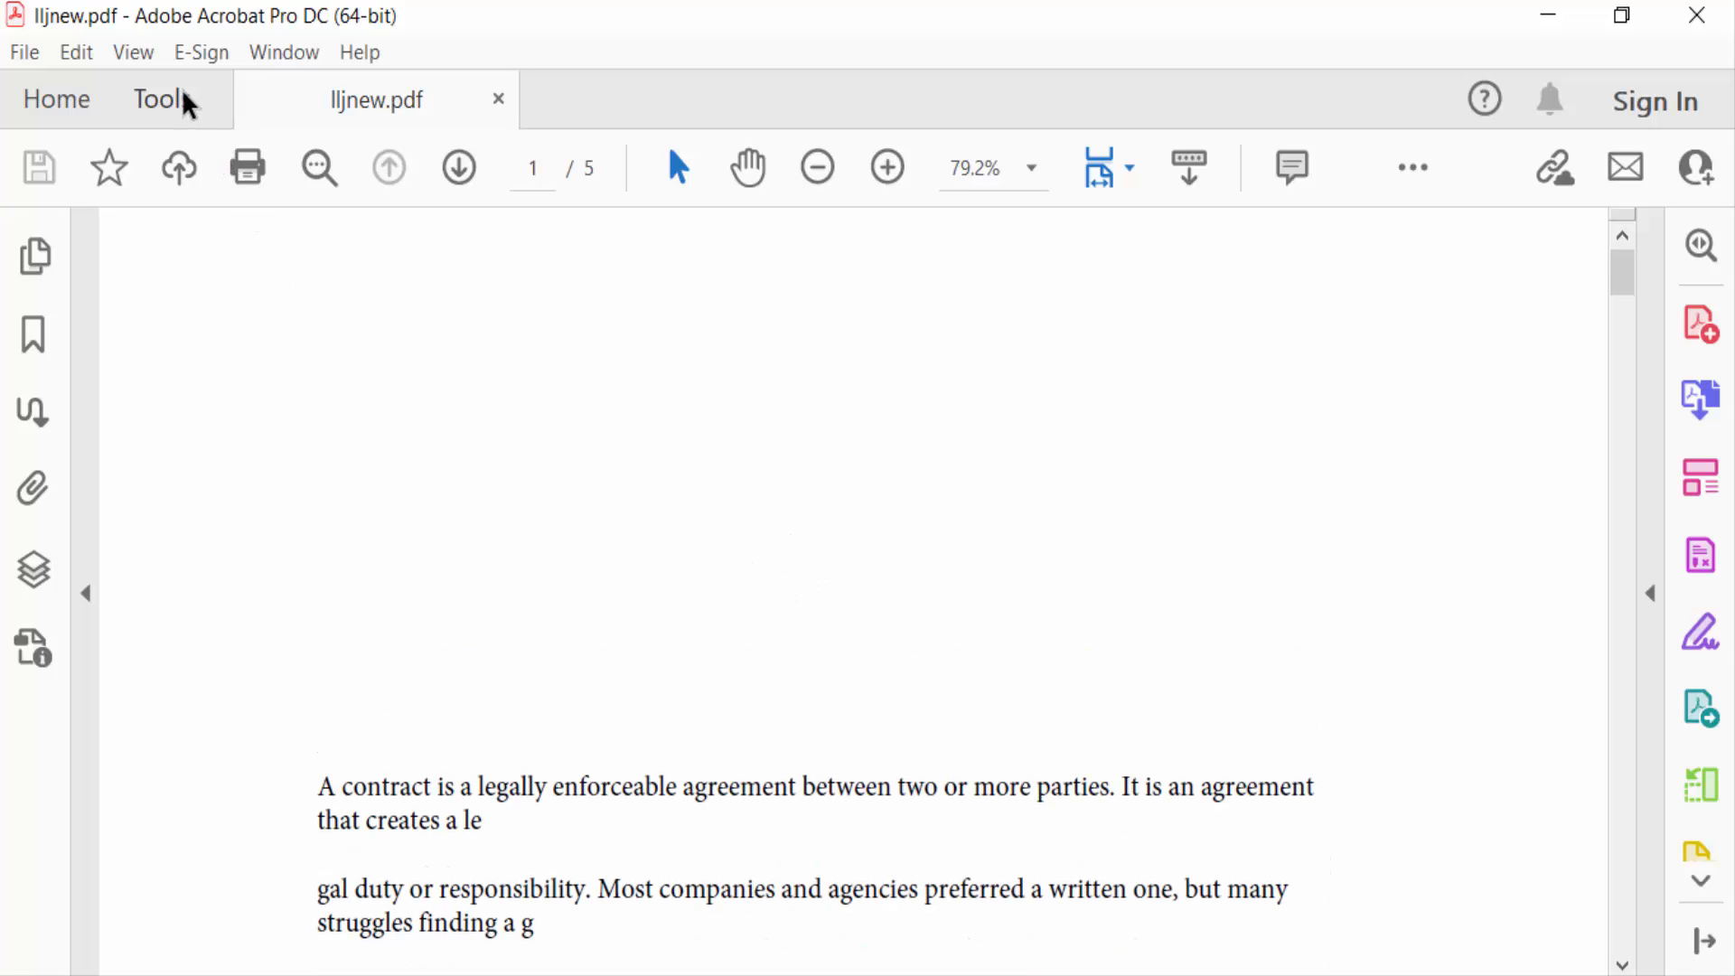
Bring up the Tools list to reach the Comment tool.
{"action": "left_click", "coordinate": [160, 99]}
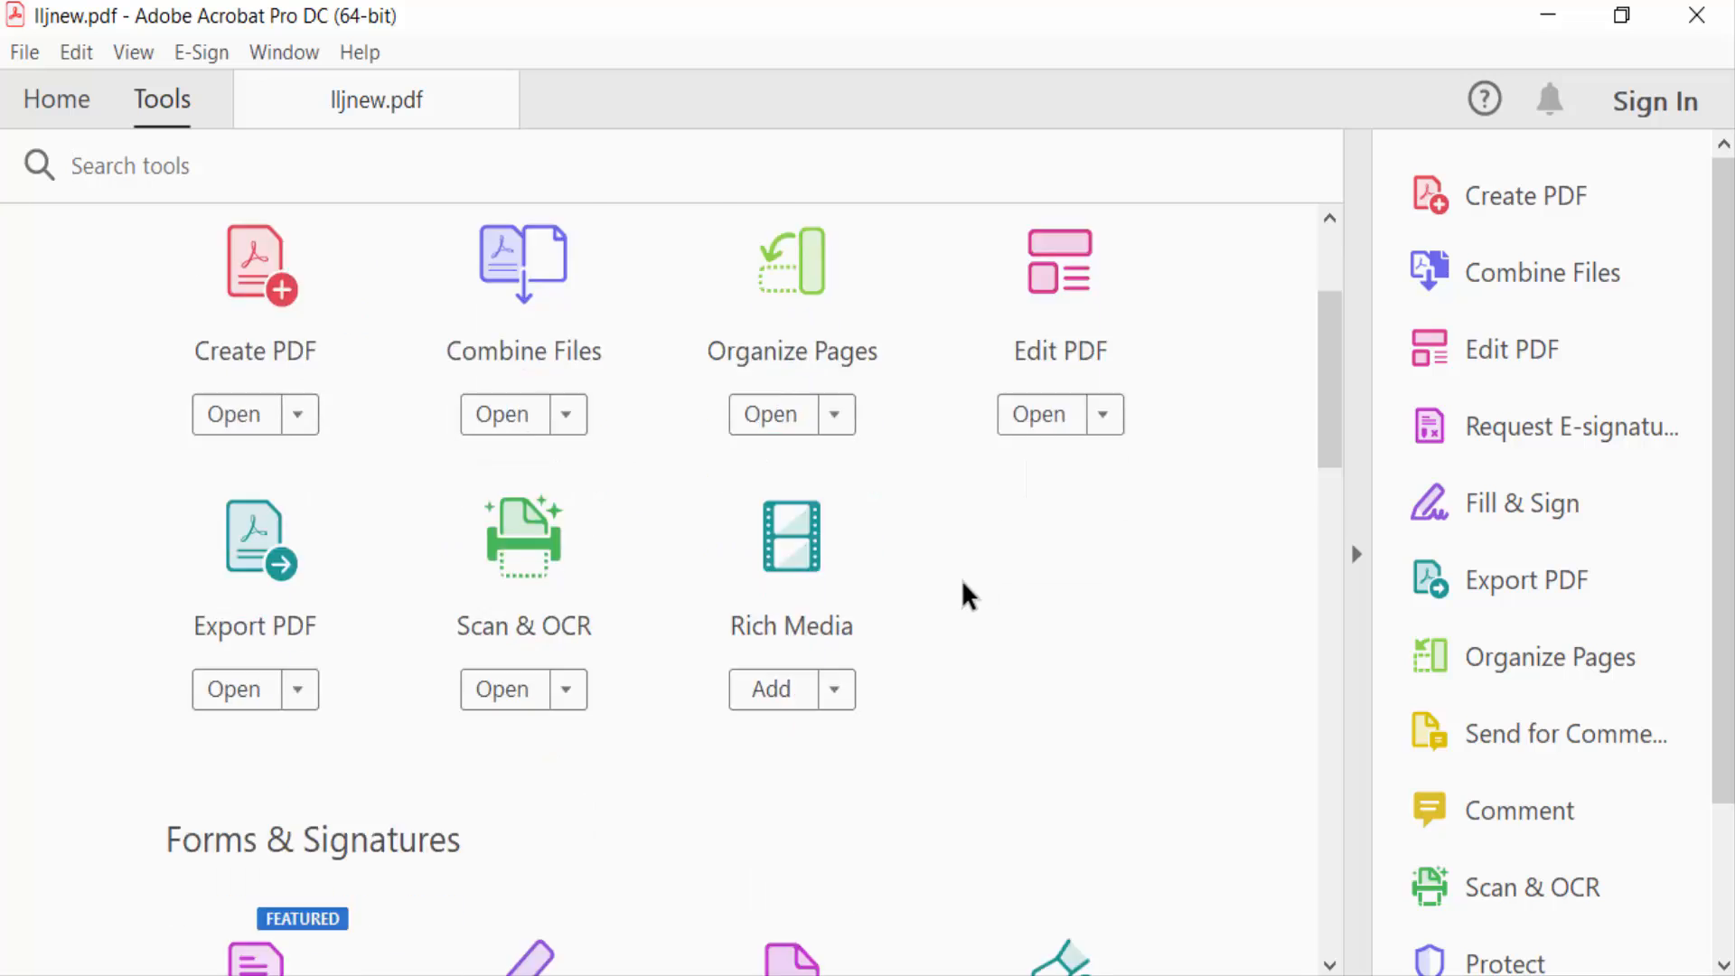
{"action": "scroll", "scroll_direction": "down", "scroll_amount": 3}
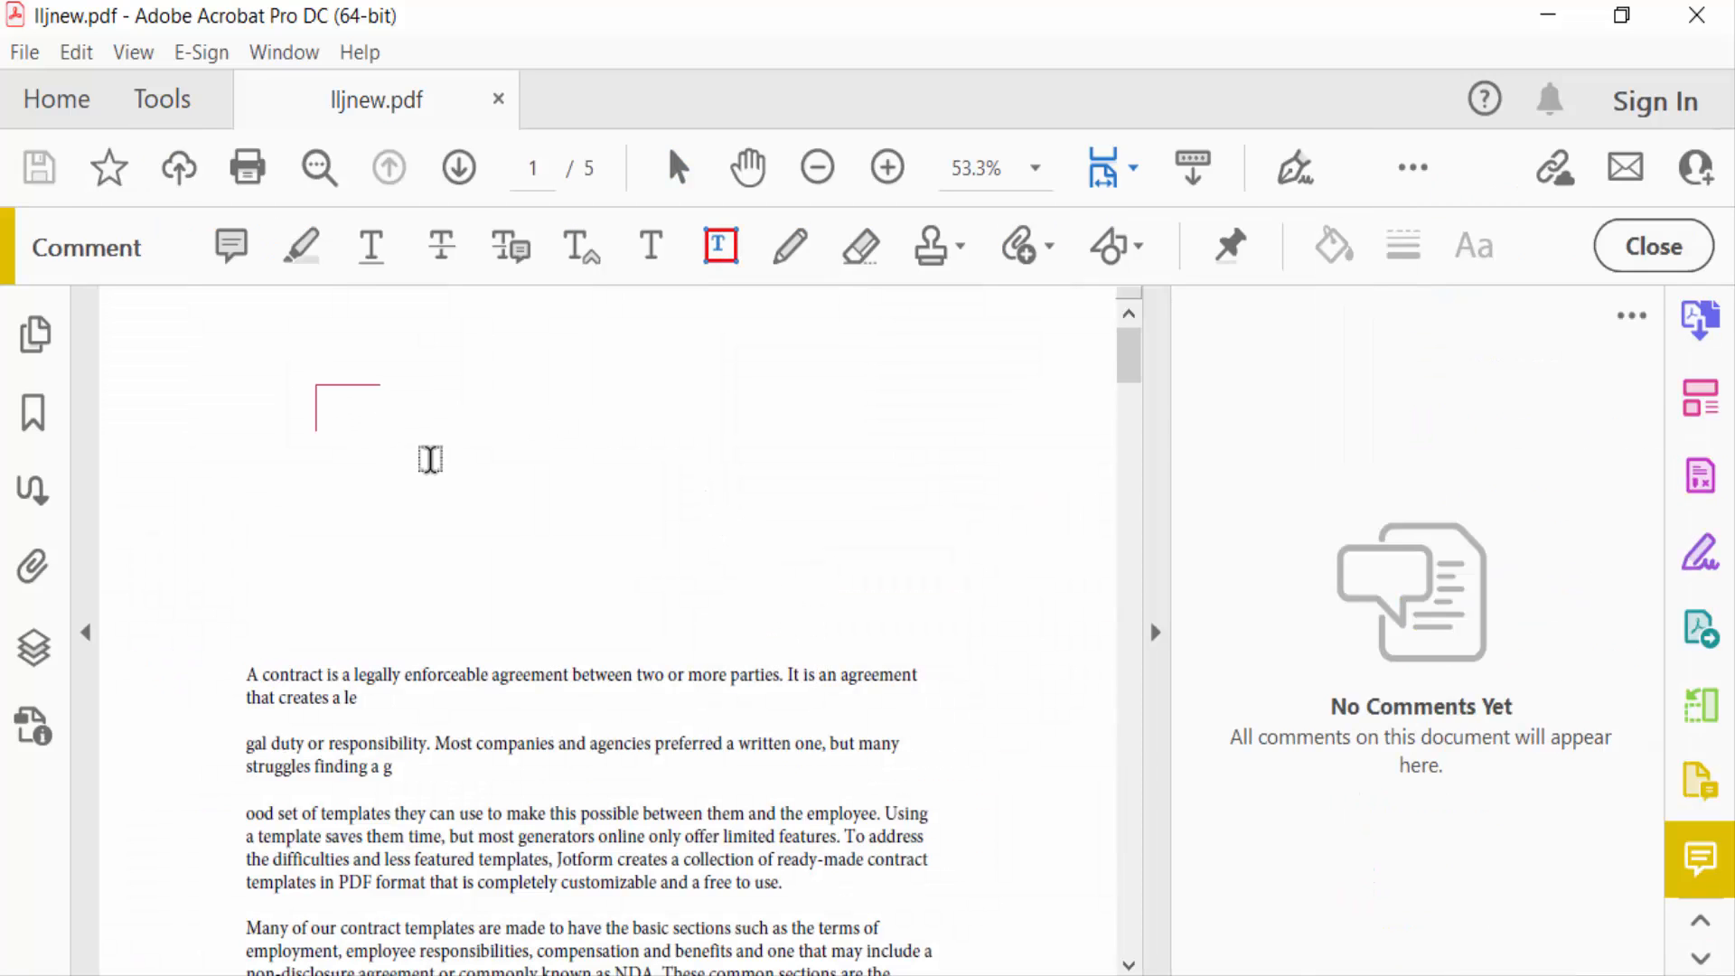
Copy the opening contract paragraphs and paste them into a new text box comment.
{"action": "left_click_drag", "start_coordinate": [318, 385], "coordinate": [777, 576]}
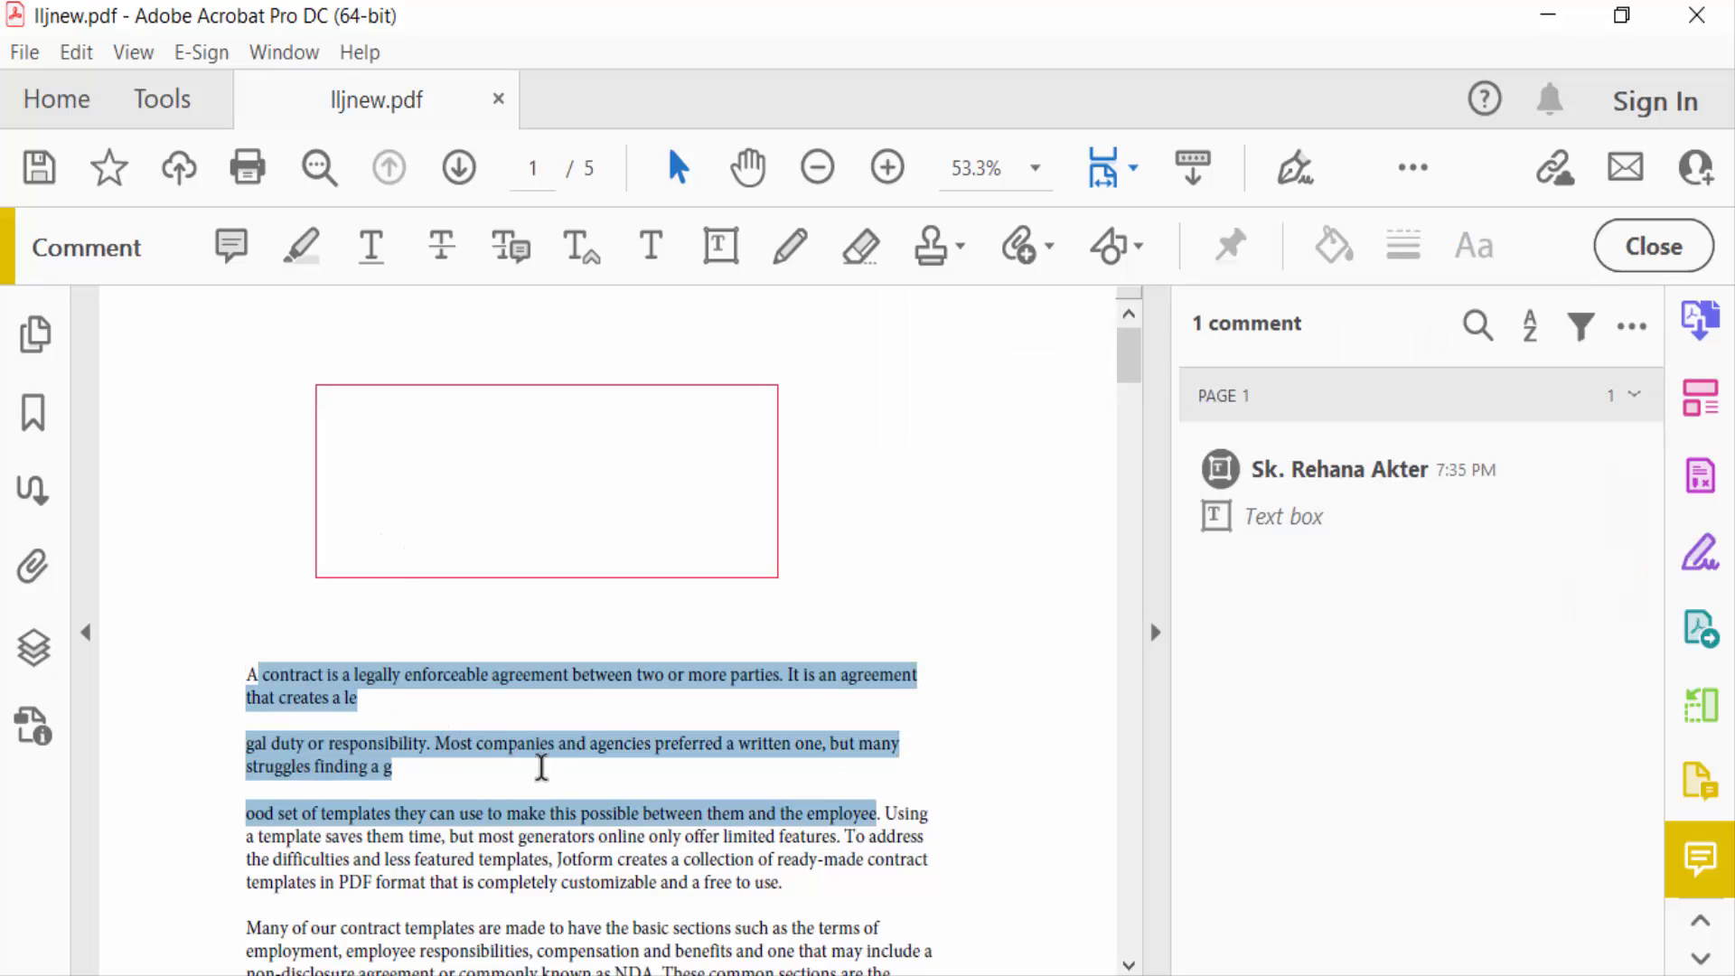
{"action": "mouse_move", "coordinate": [347, 430]}
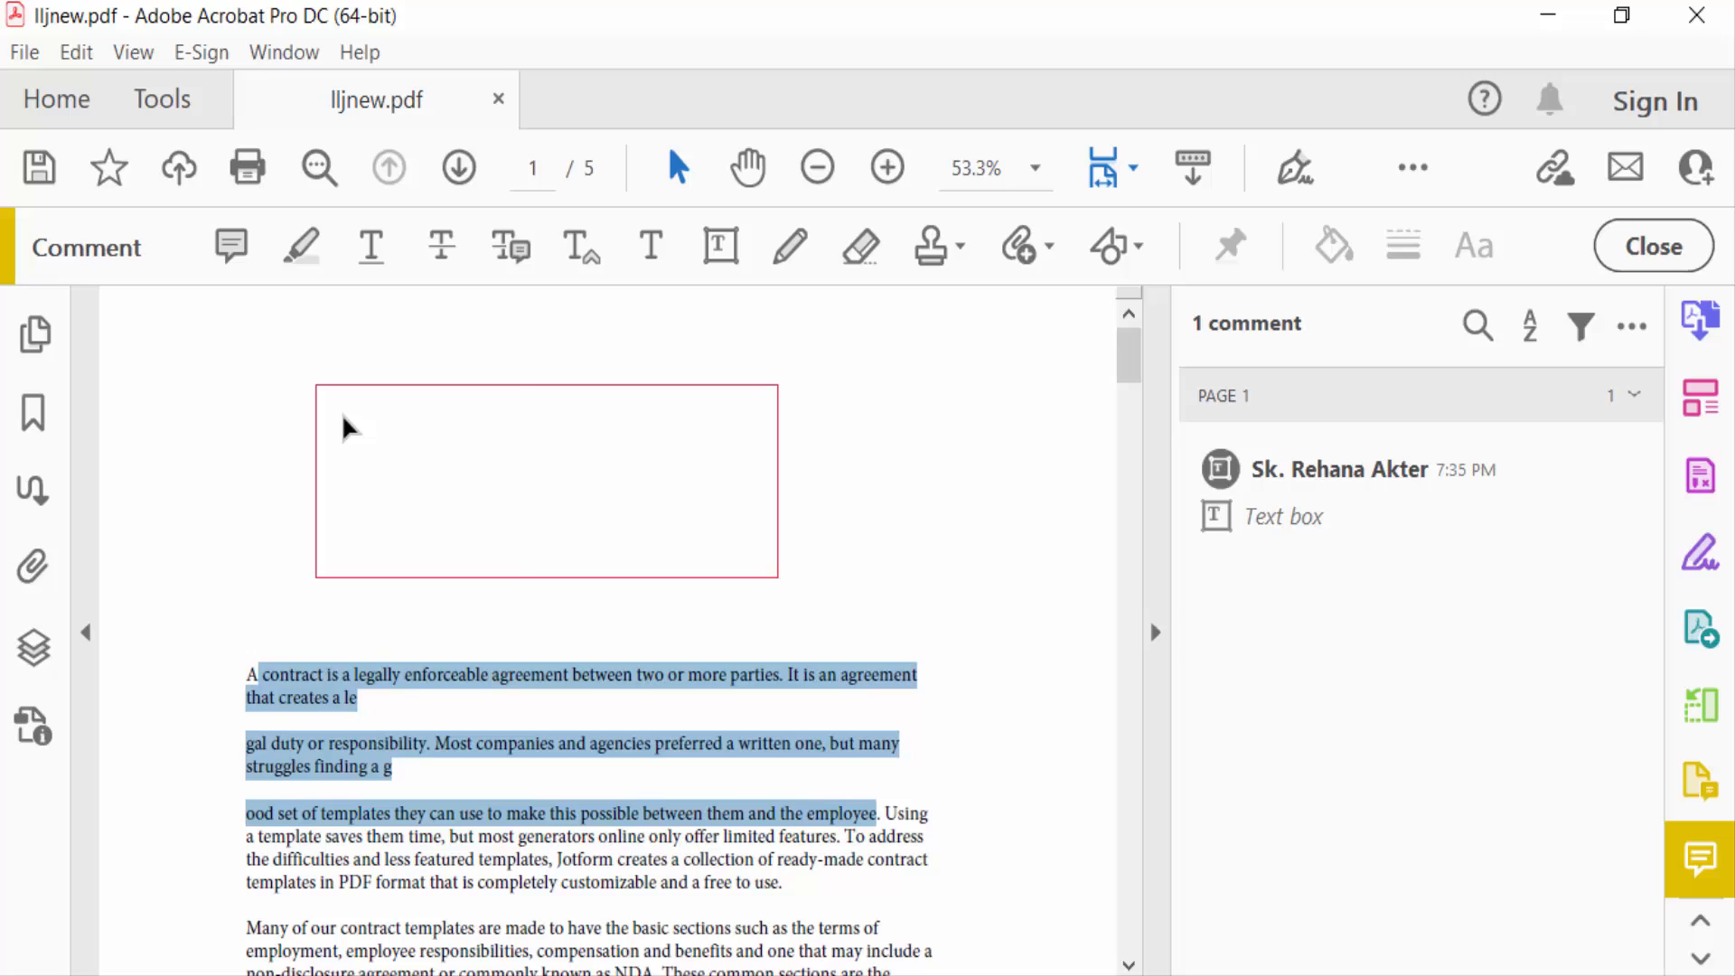
{"action": "right_click", "coordinate": [354, 430]}
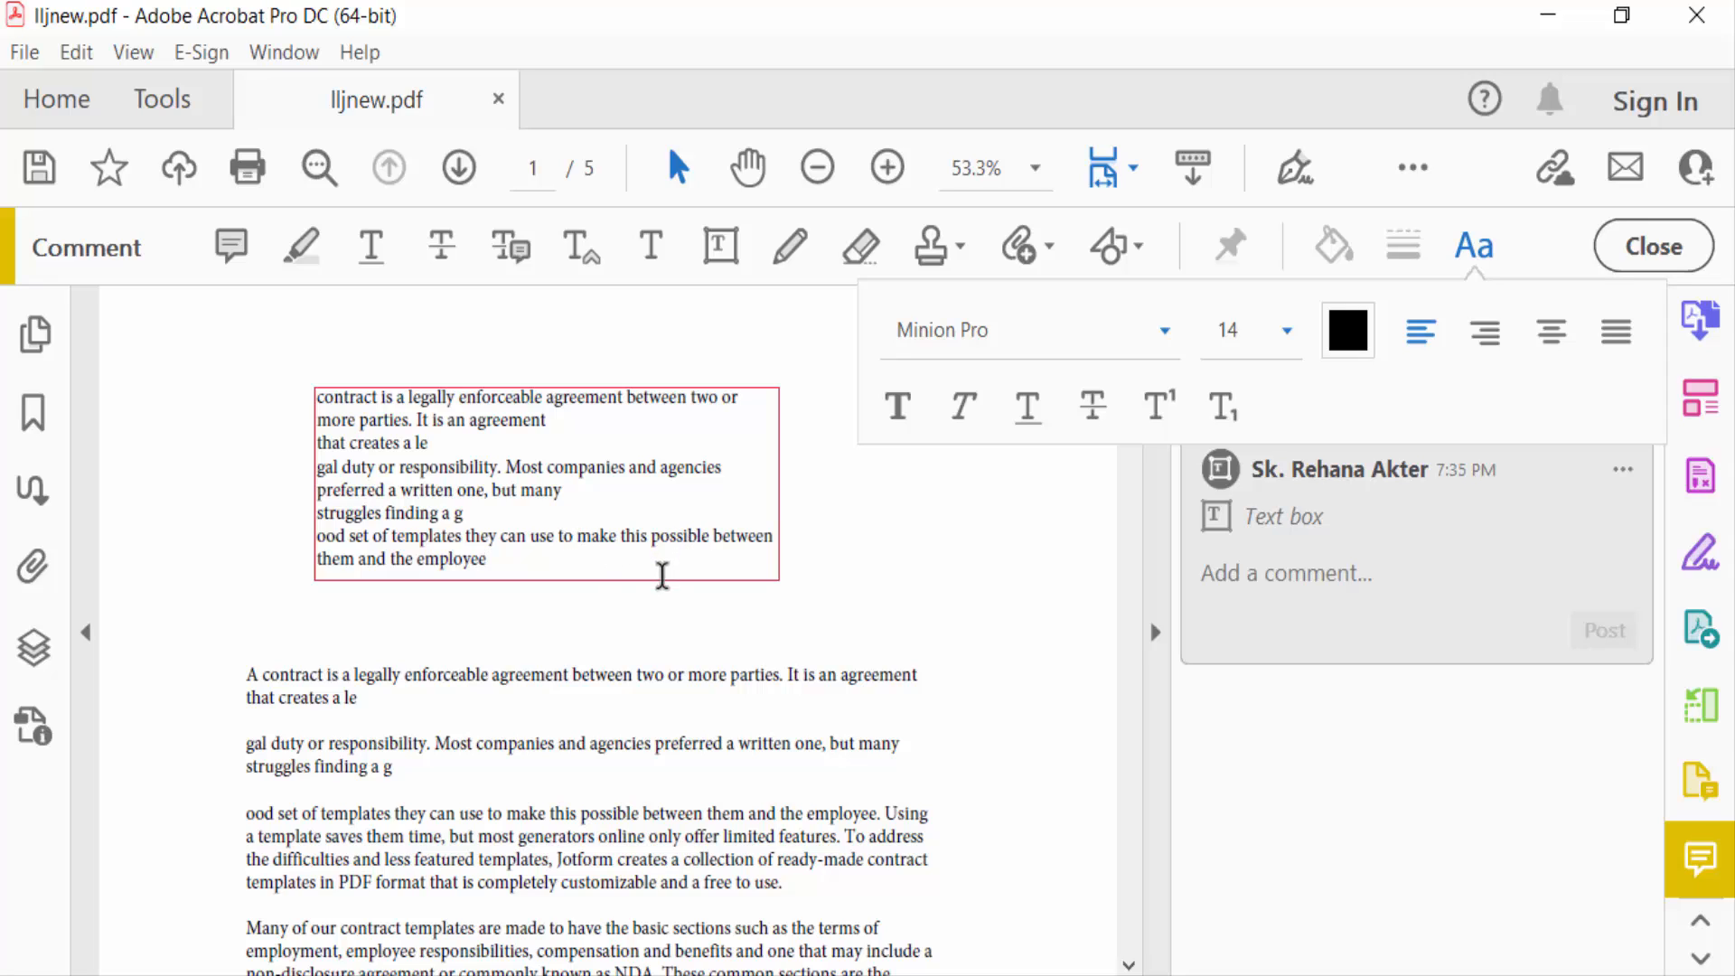
{"action": "mouse_move", "coordinate": [568, 549]}
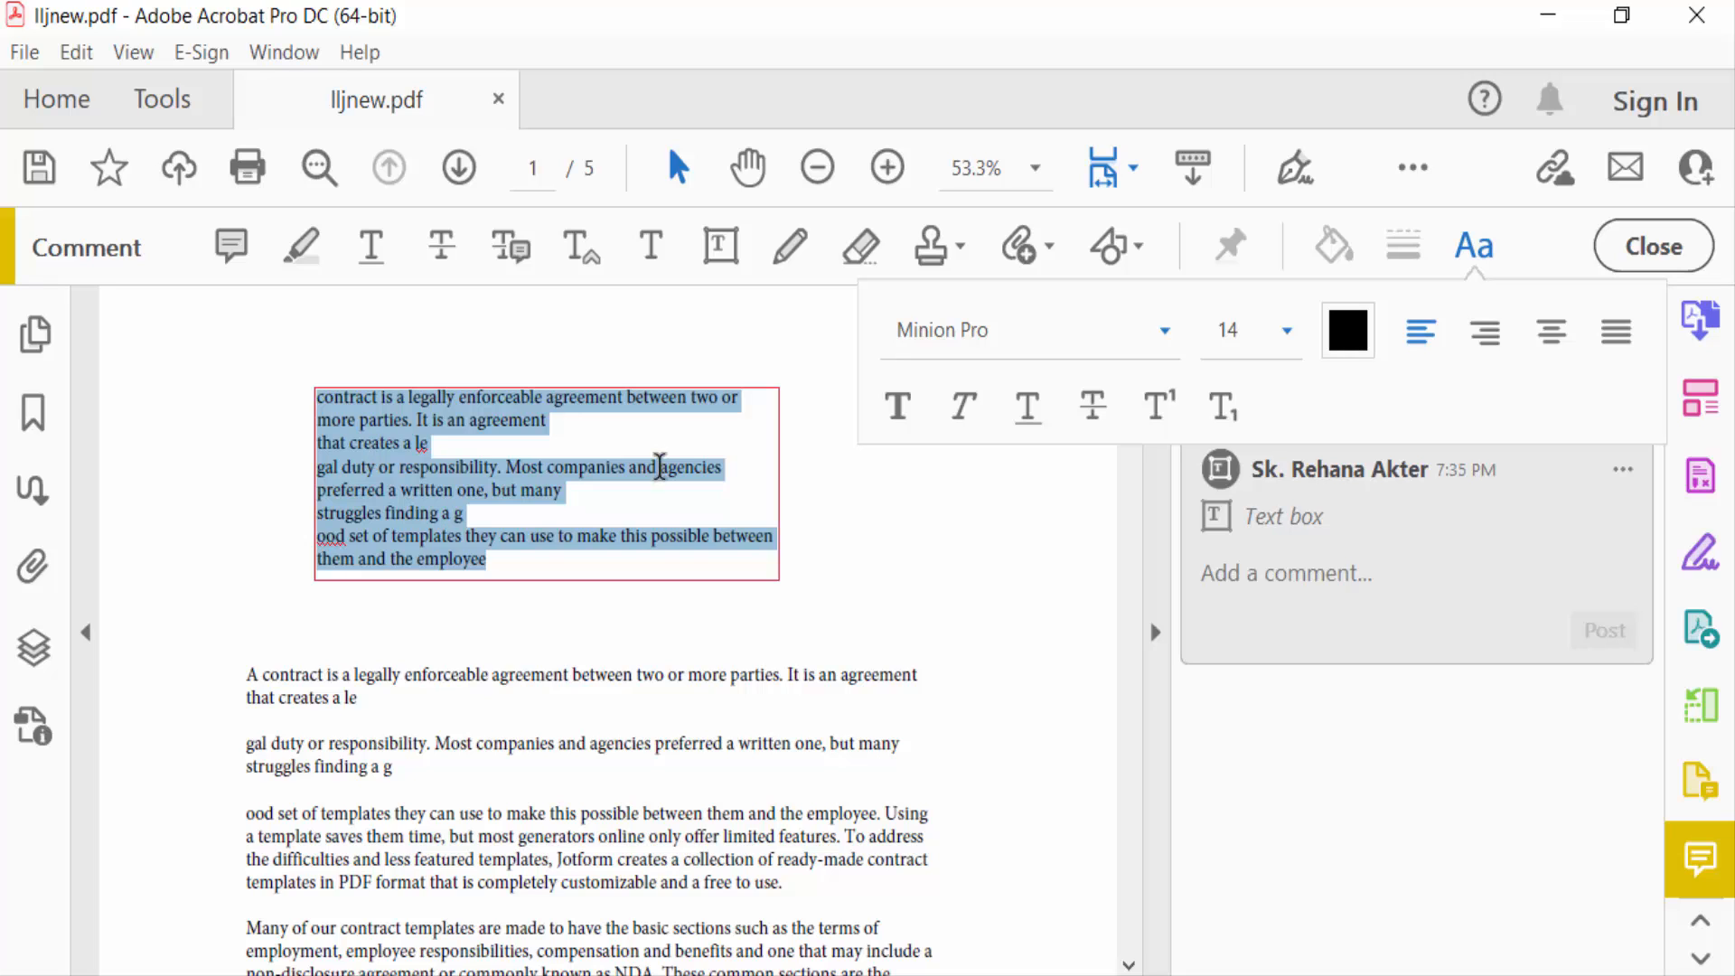
Colour the selected text box contents red.
{"action": "left_click", "coordinate": [1346, 331]}
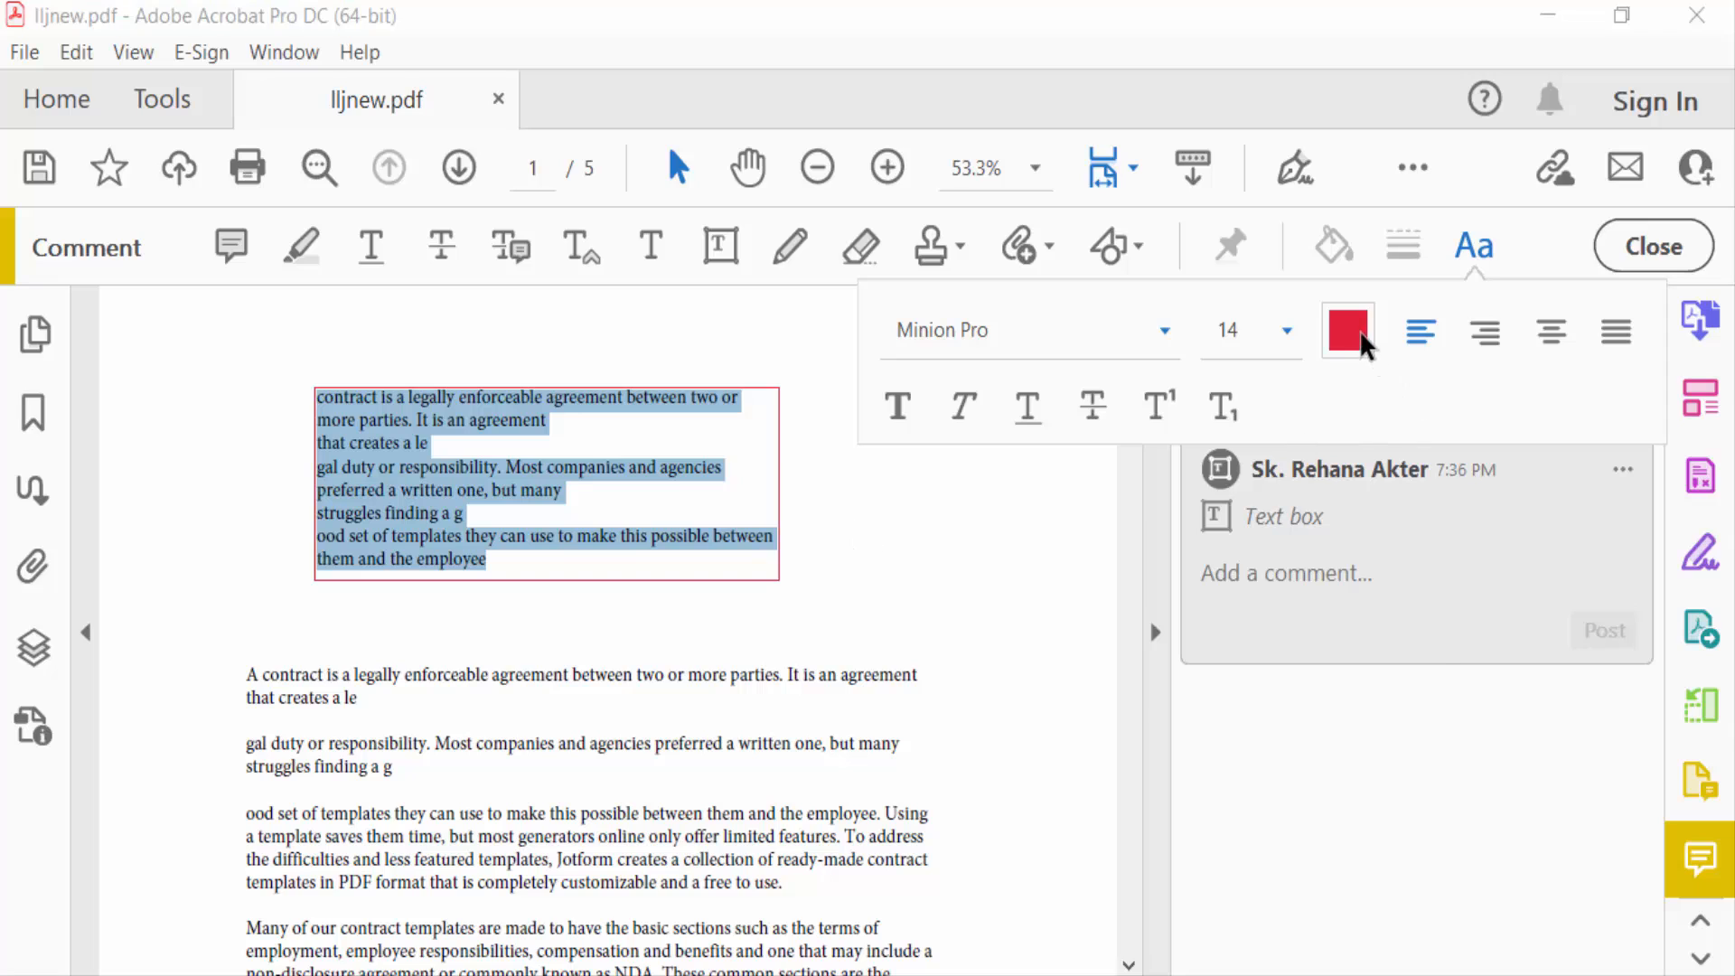
Restyle the text box text with a new colour, size 20 and Times Roman font, then finish editing.
{"action": "left_click", "coordinate": [1347, 331]}
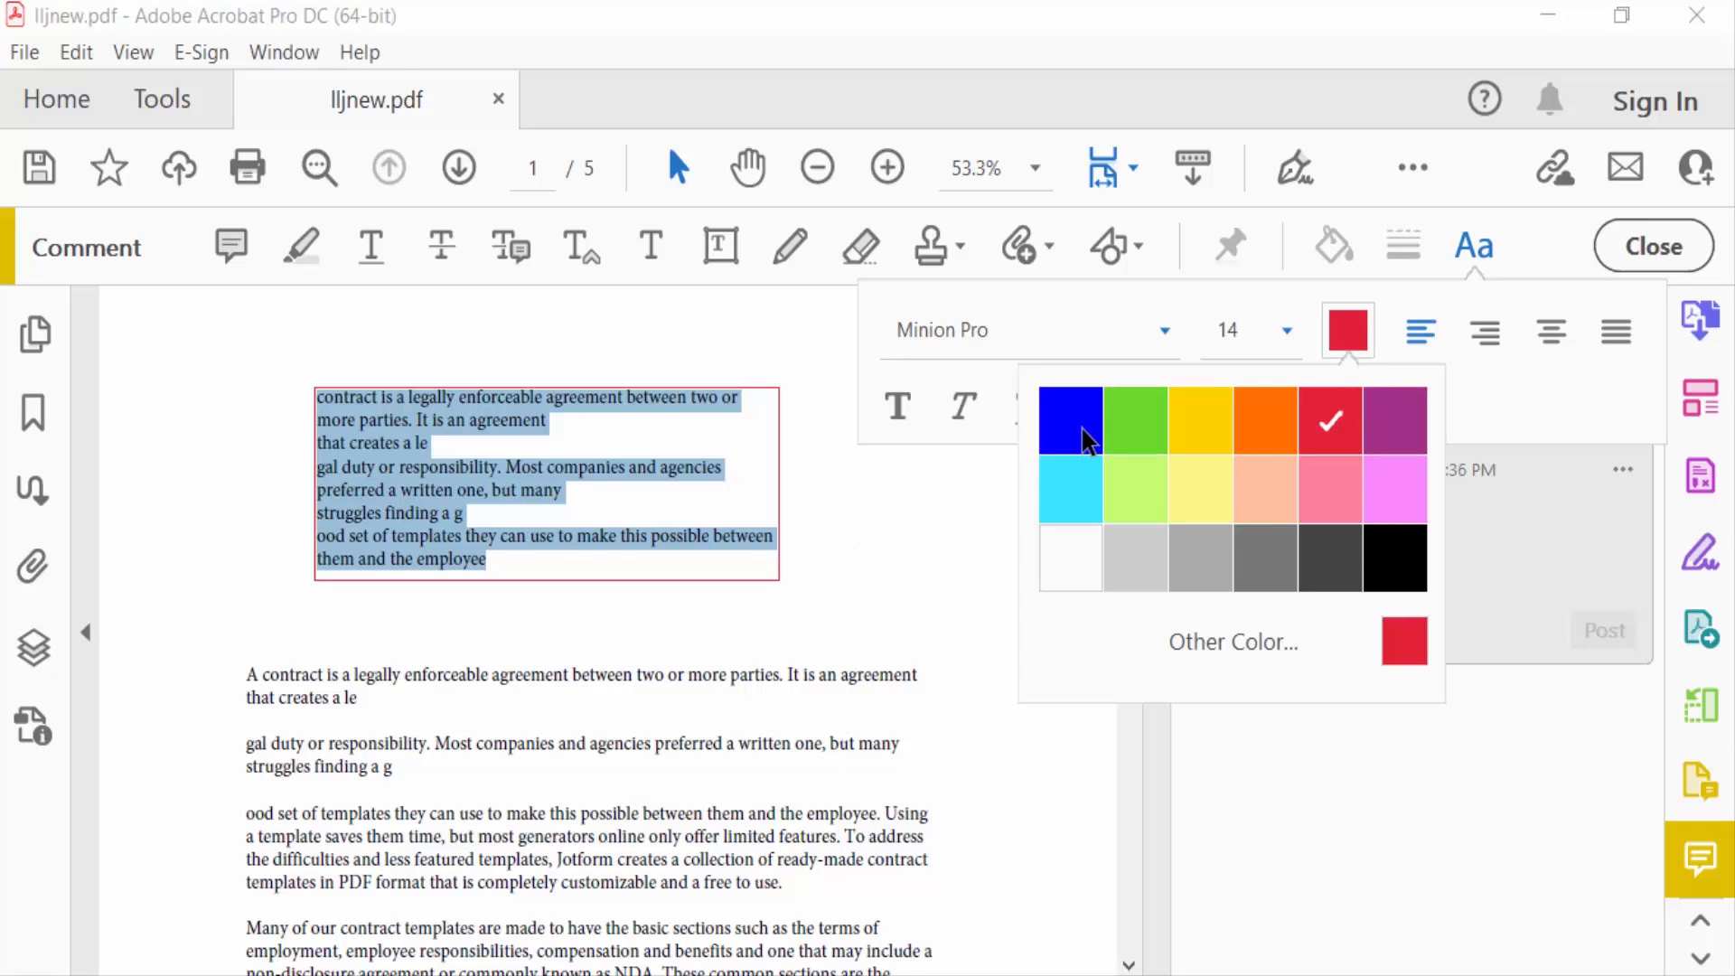
{"action": "left_click", "coordinate": [1070, 419]}
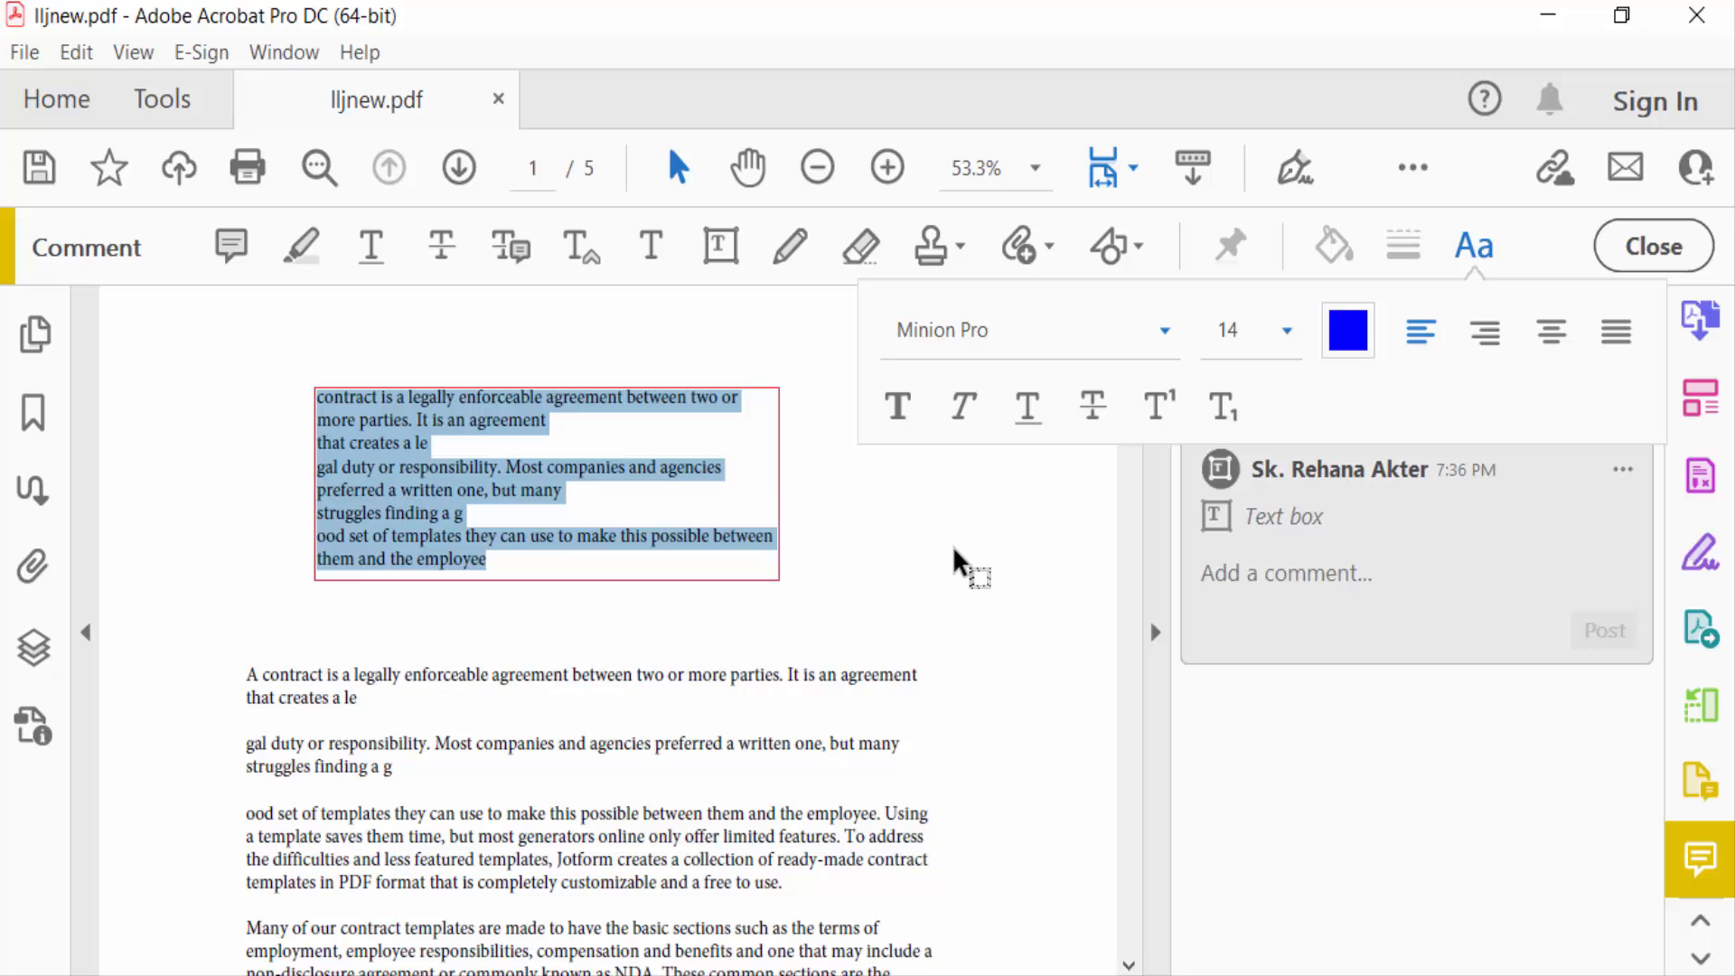
{"action": "mouse_move", "coordinate": [1290, 344]}
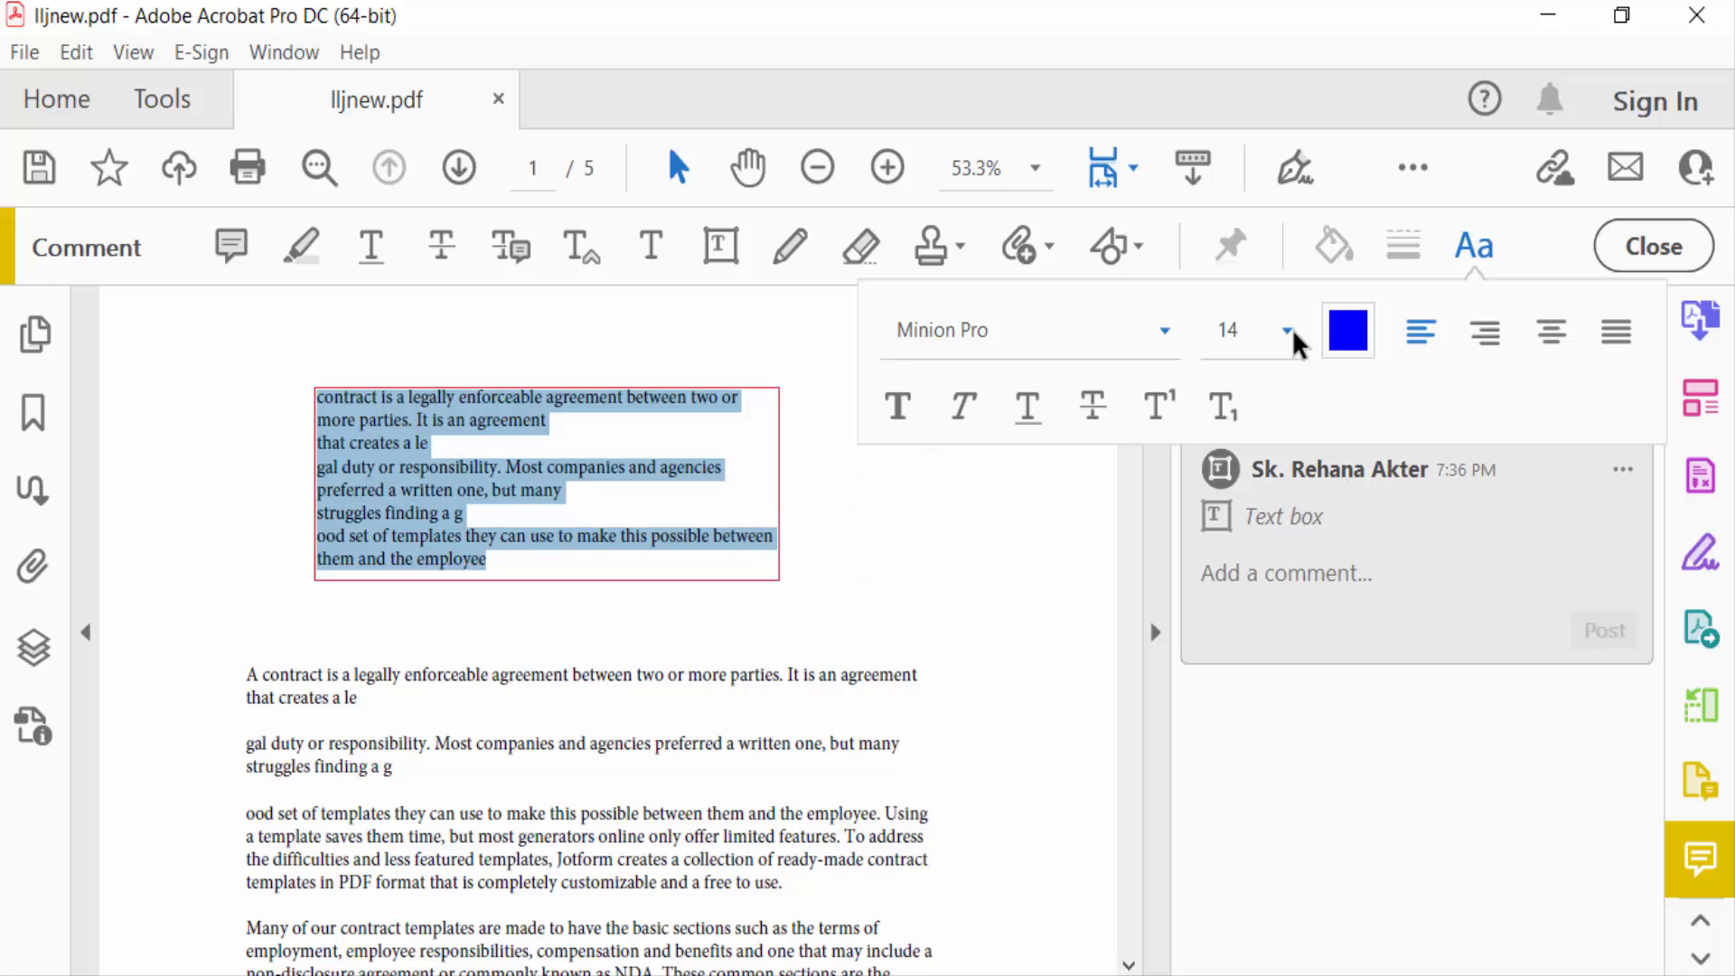
{"action": "left_click", "coordinate": [928, 875]}
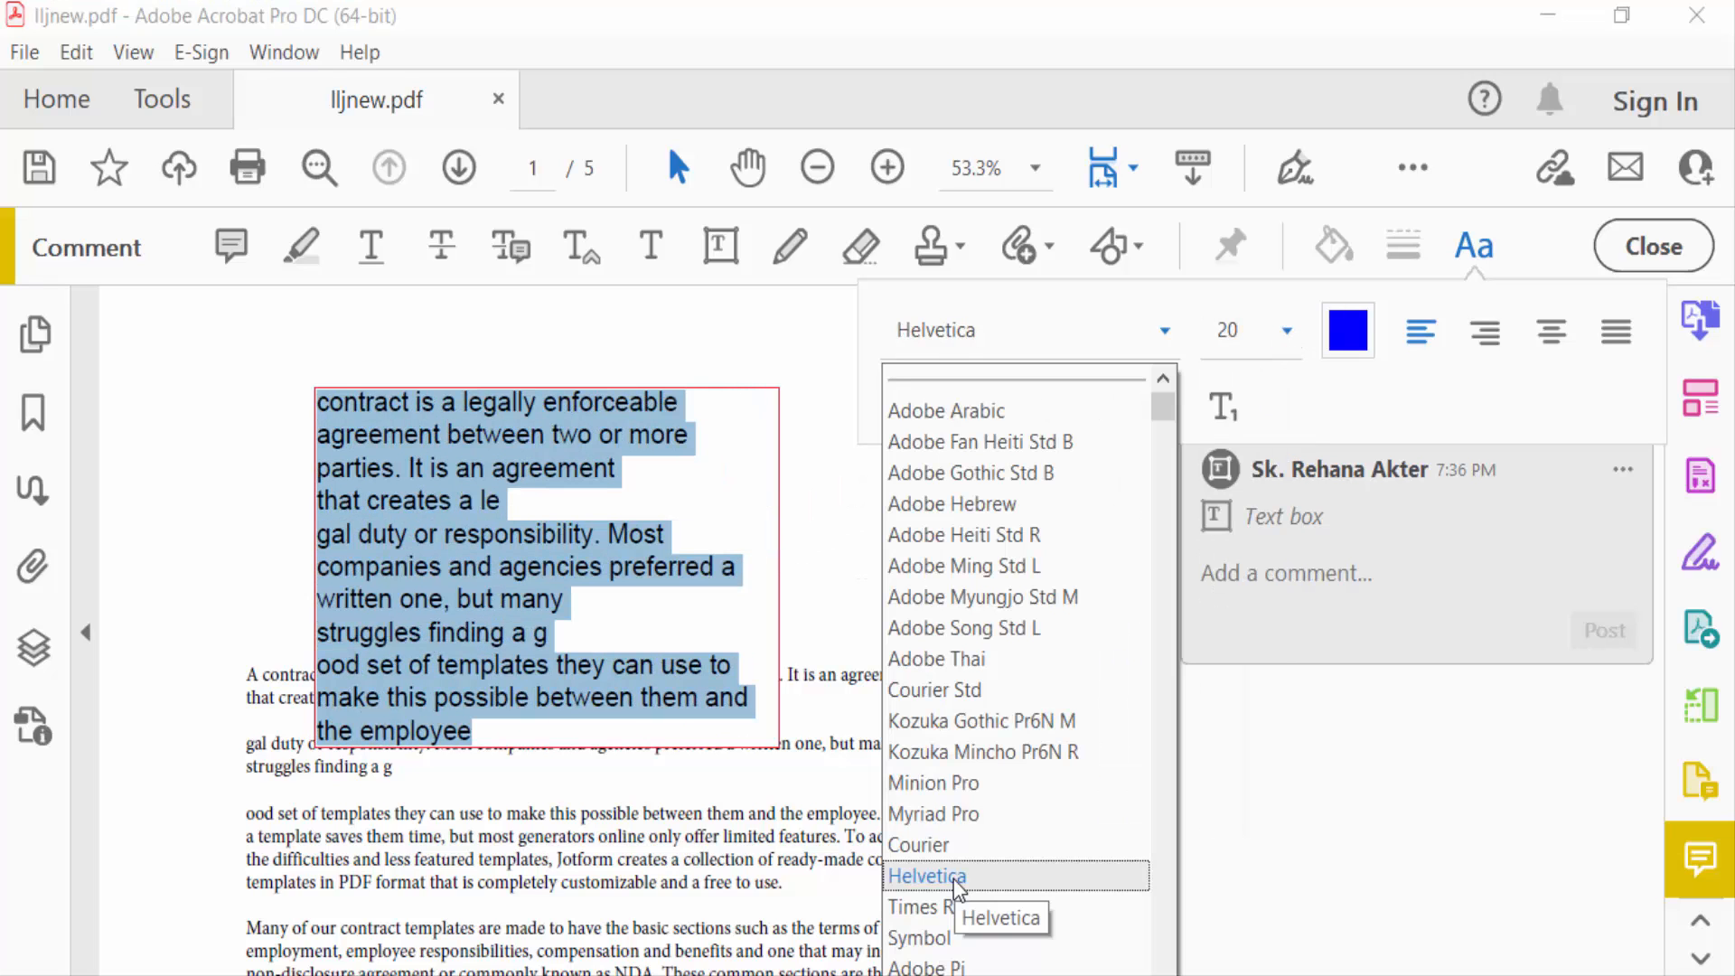
{"action": "left_click", "coordinate": [917, 906]}
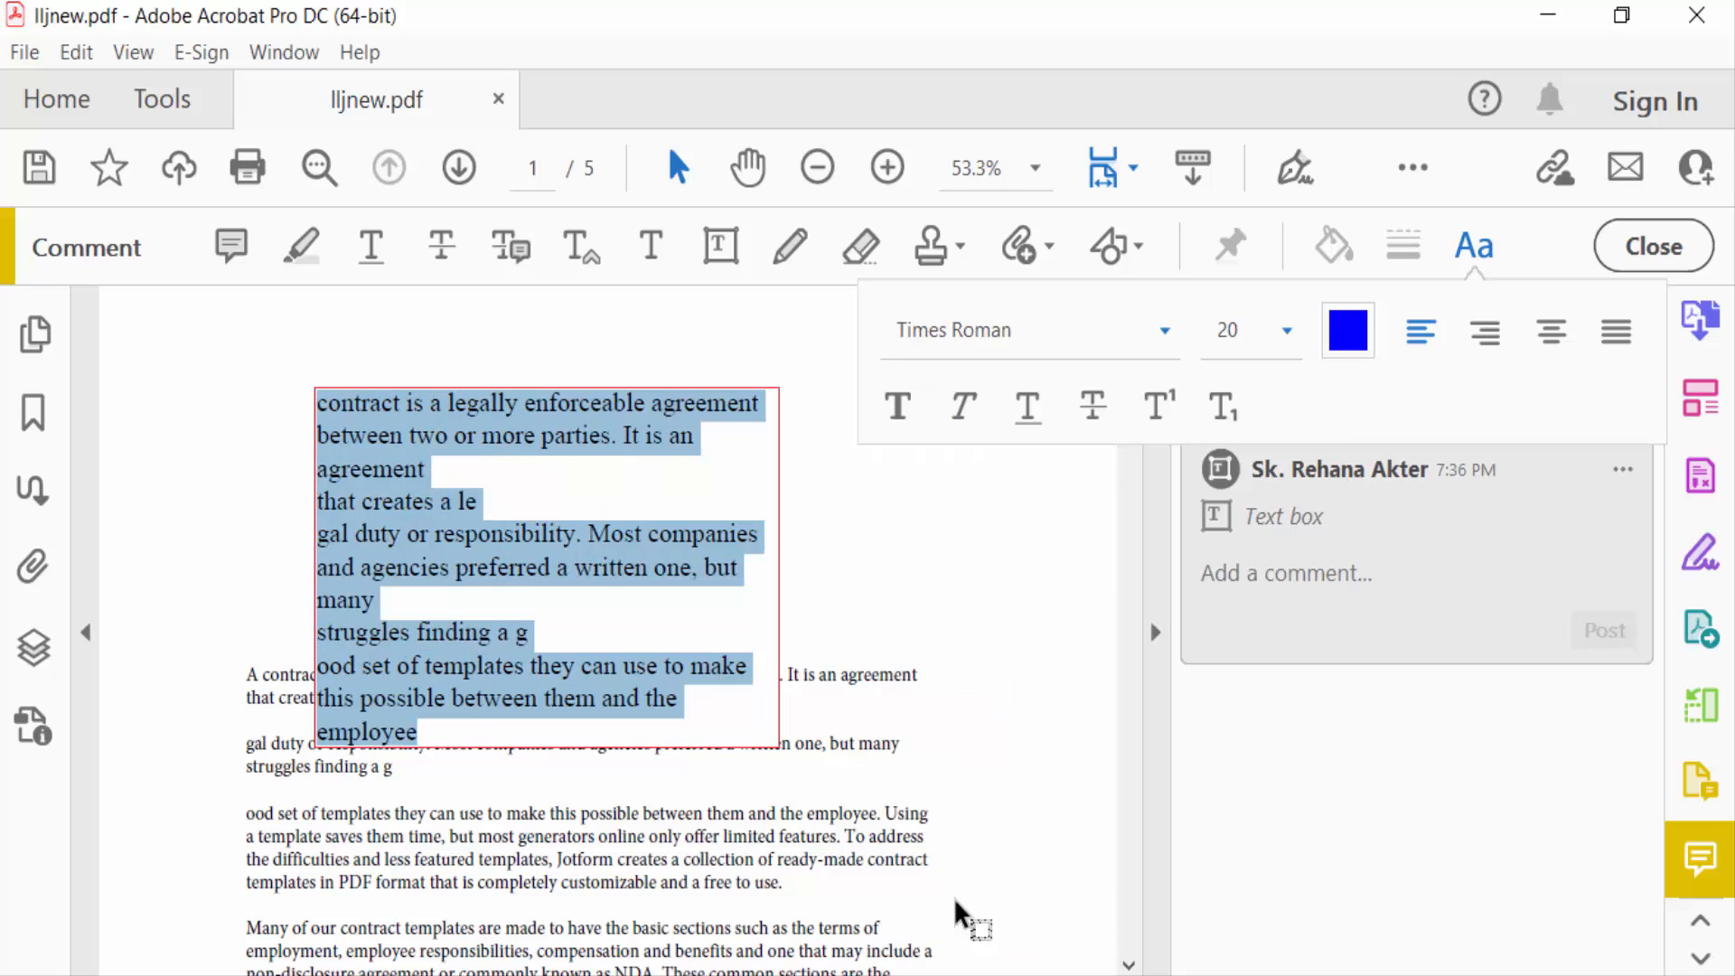
{"action": "left_click", "coordinate": [1347, 329]}
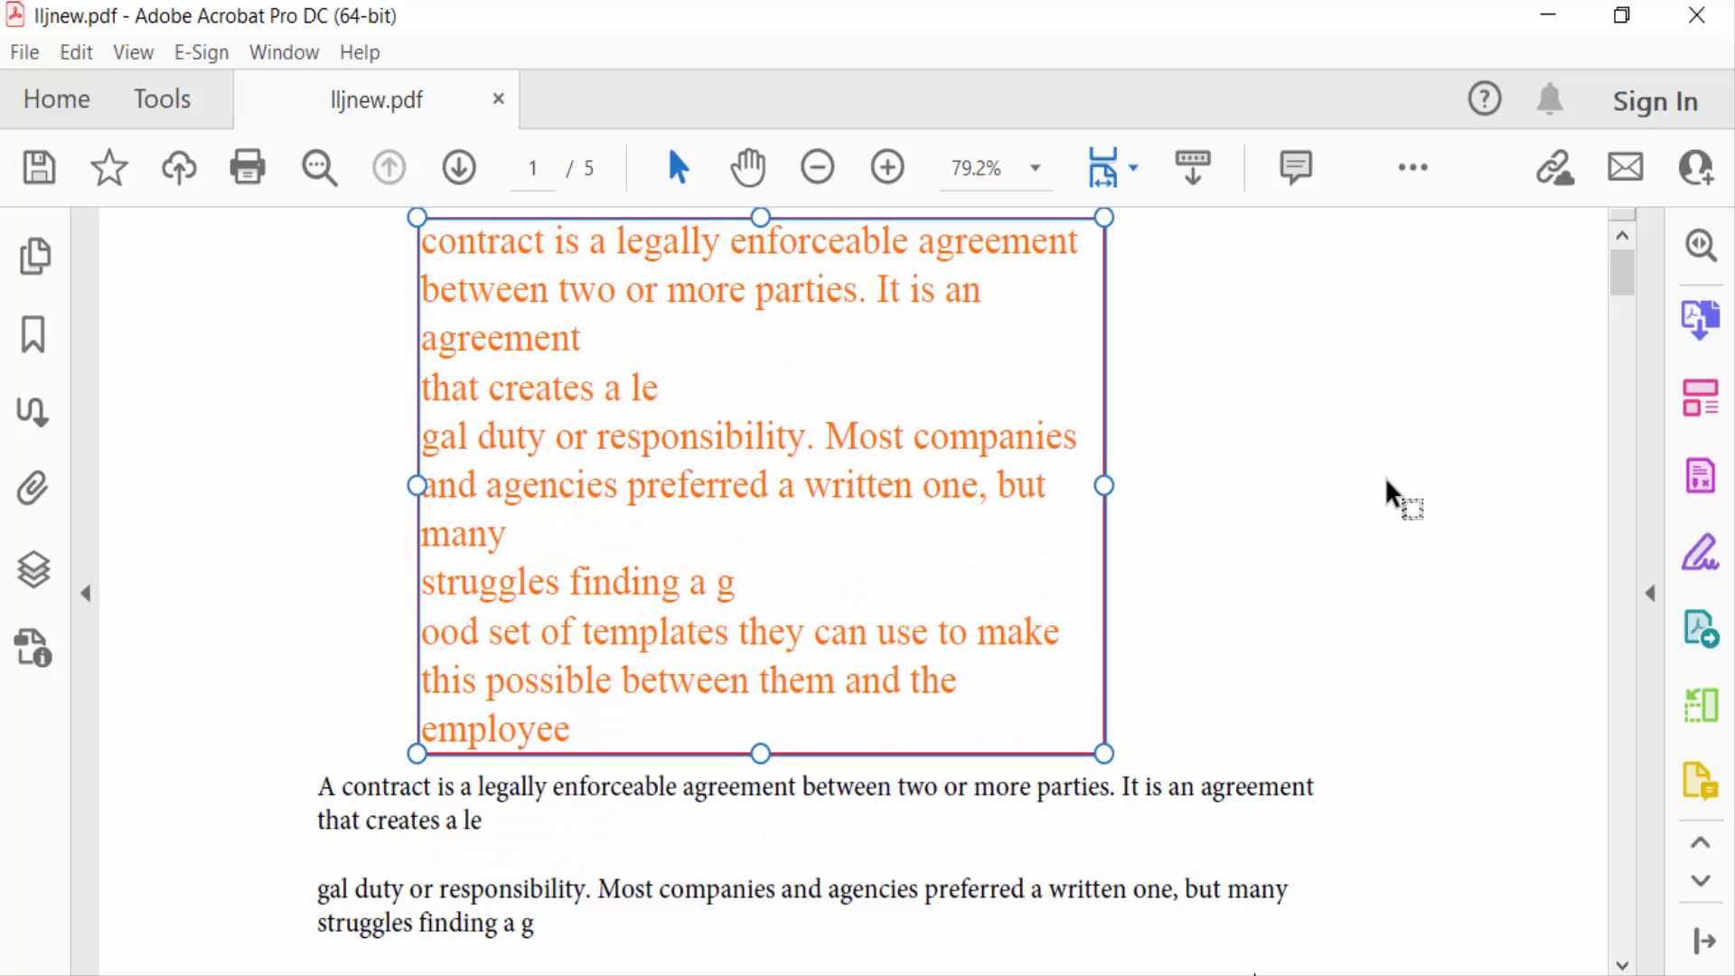
Save the PDF with the restyled text box comment via the File menu.
{"action": "left_click", "coordinate": [23, 52]}
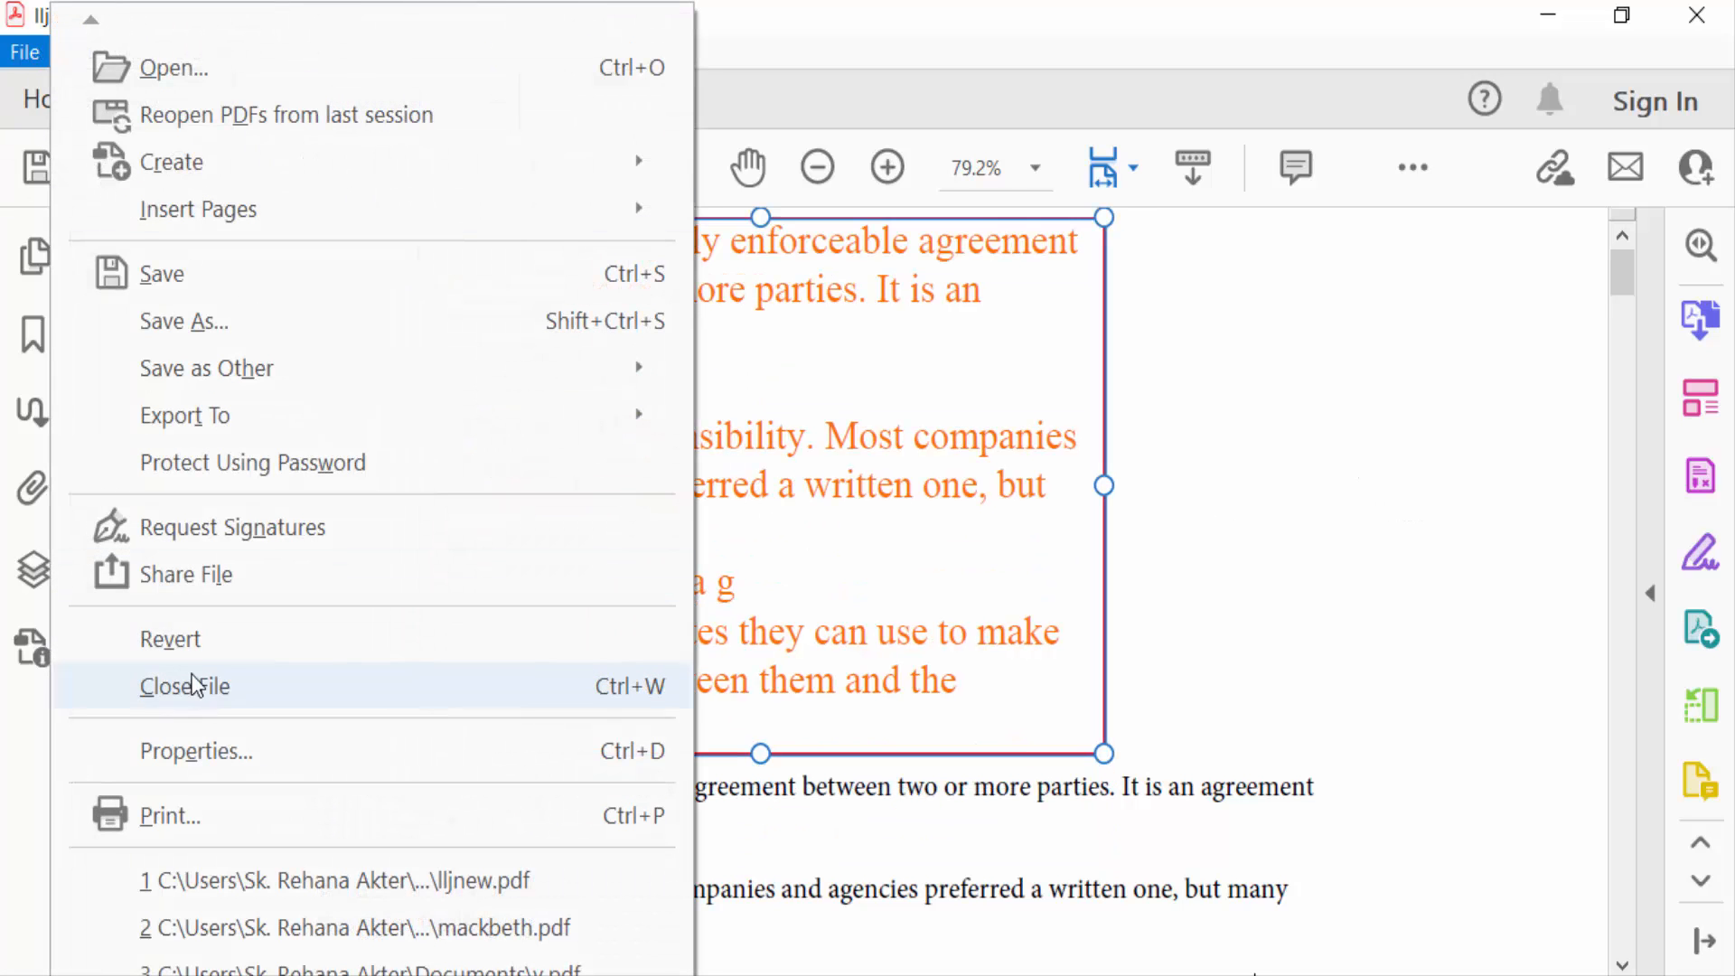
{"action": "key", "text": "Escape"}
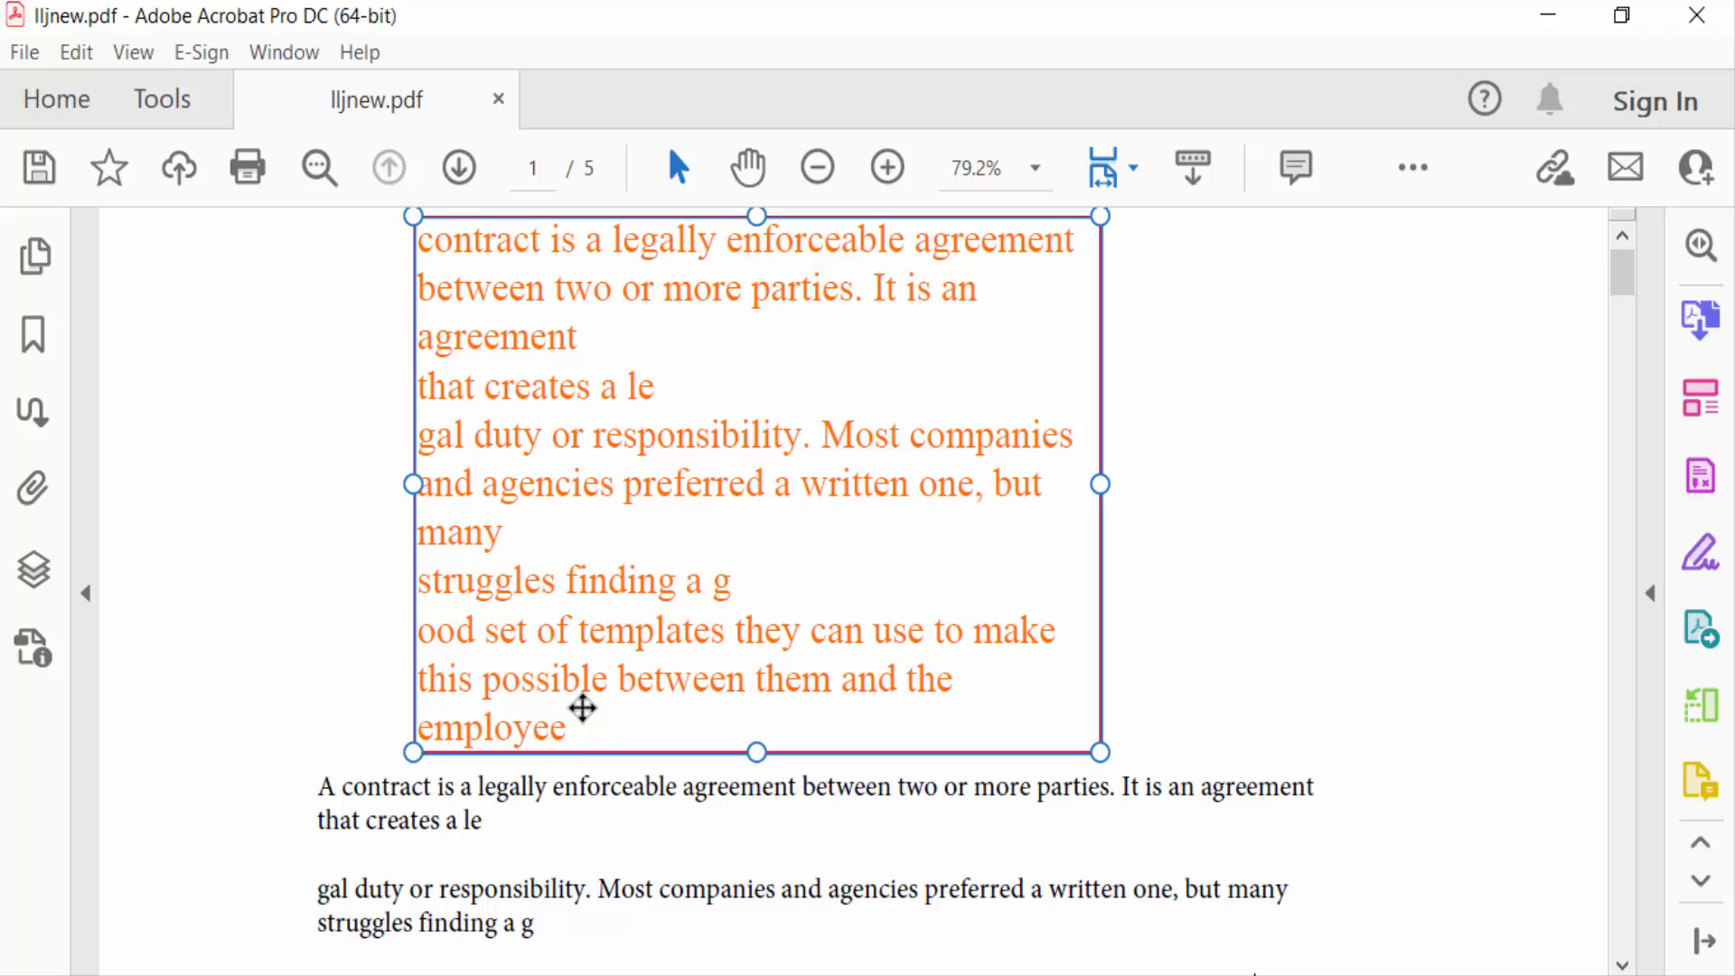
{"action": "mouse_move", "coordinate": [555, 781]}
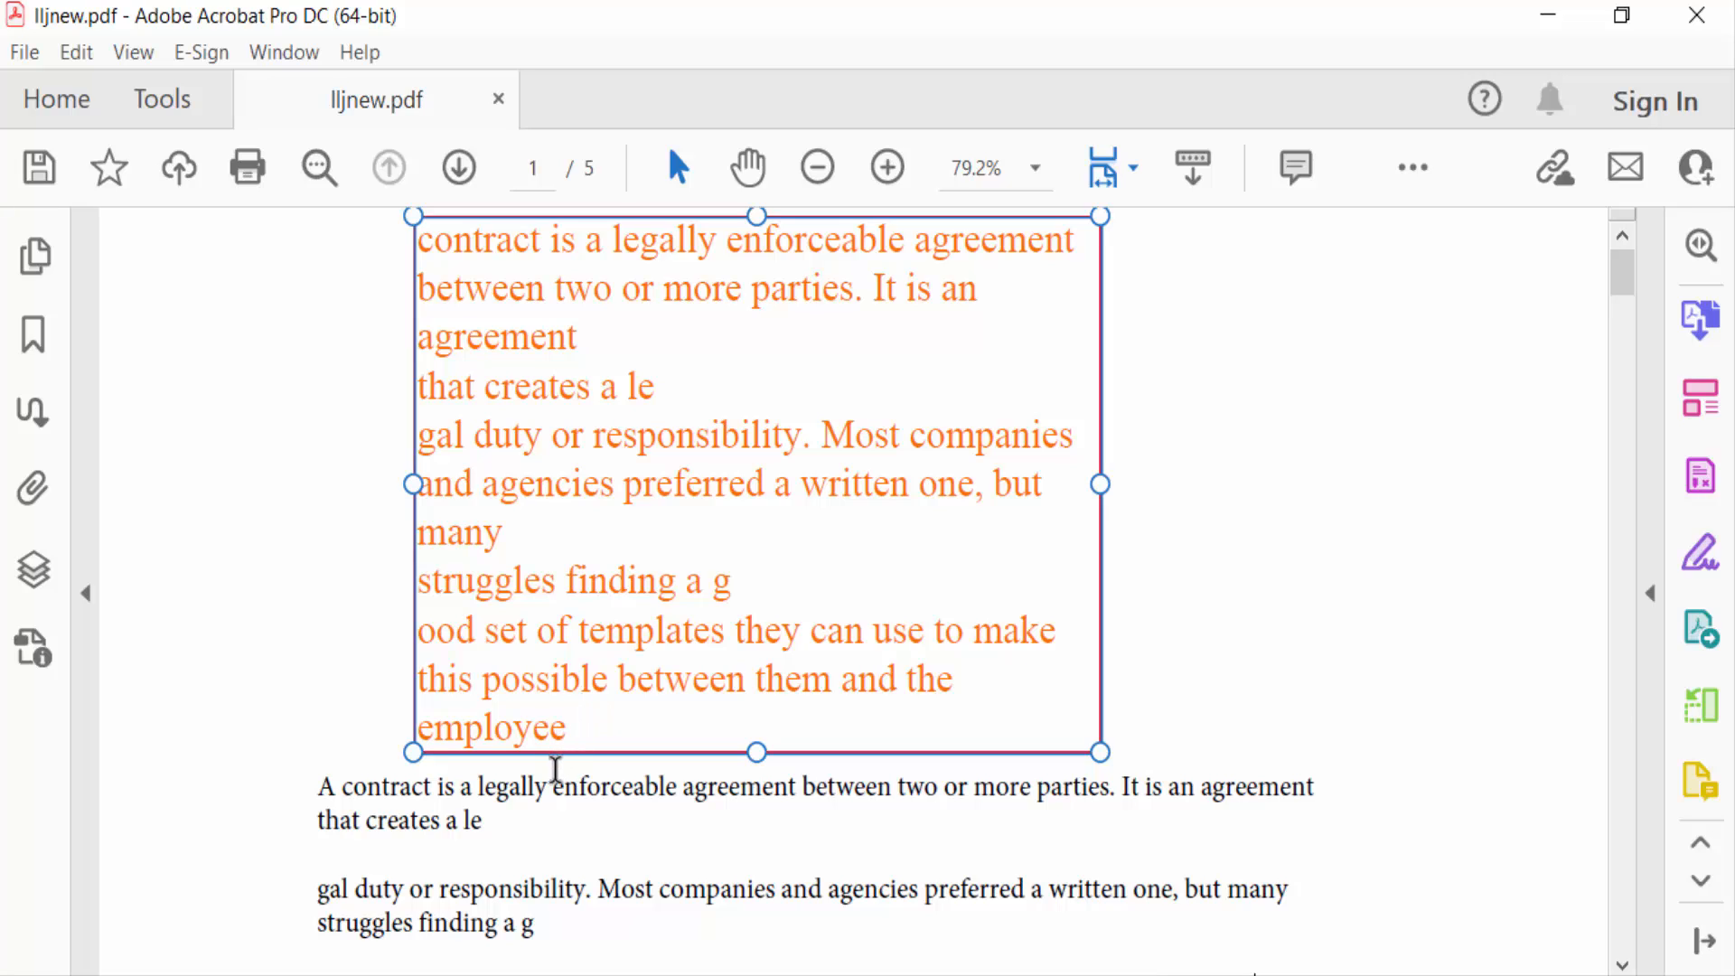